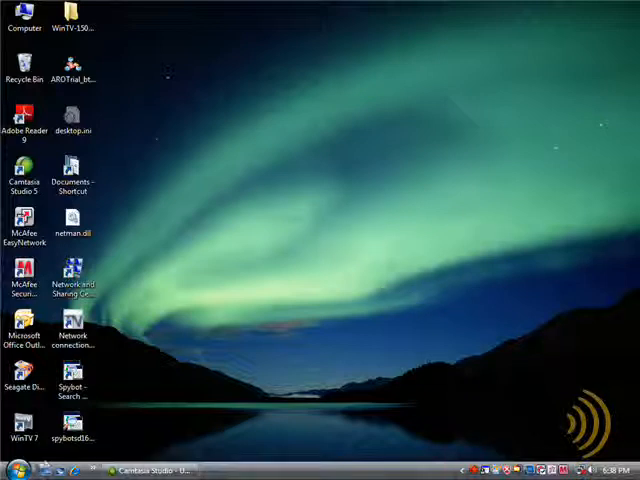
- Bring up Control Panel in Classic View and scroll through its full item list
left_click(10, 470)
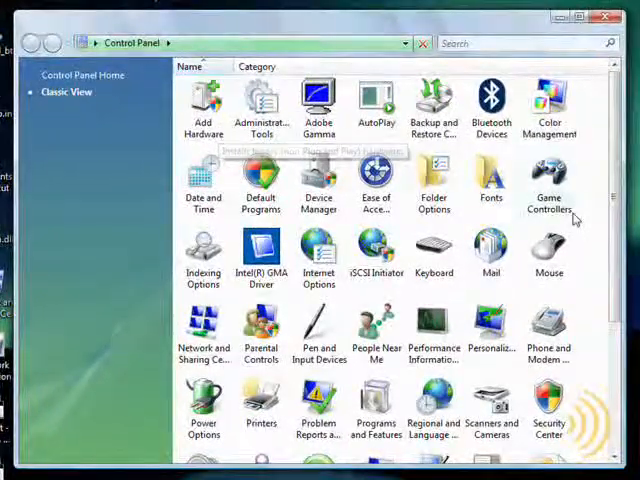
scroll("down", 3)
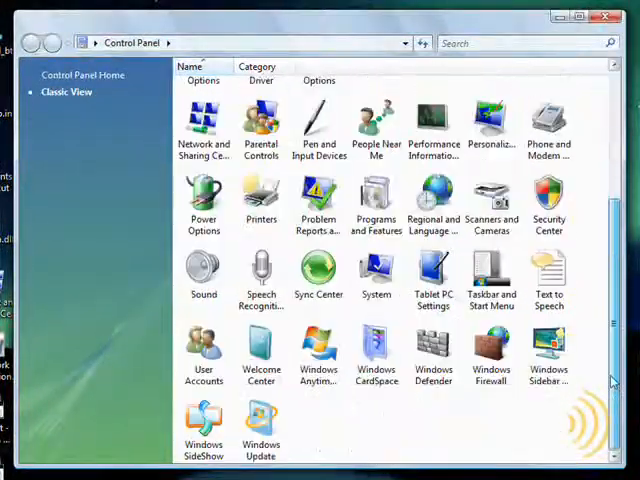
scroll("up", 3)
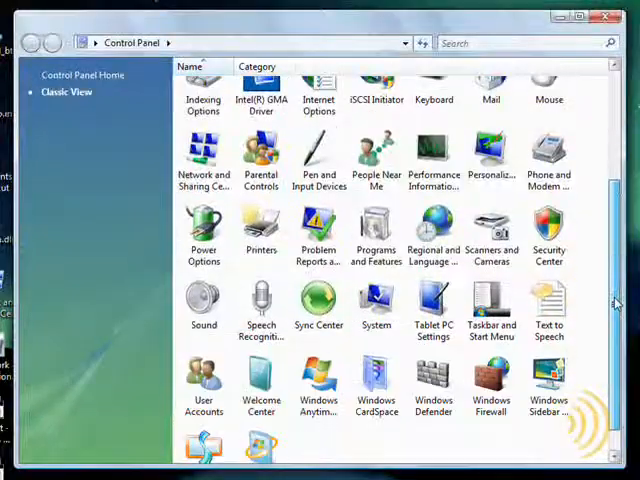
scroll("up", 3)
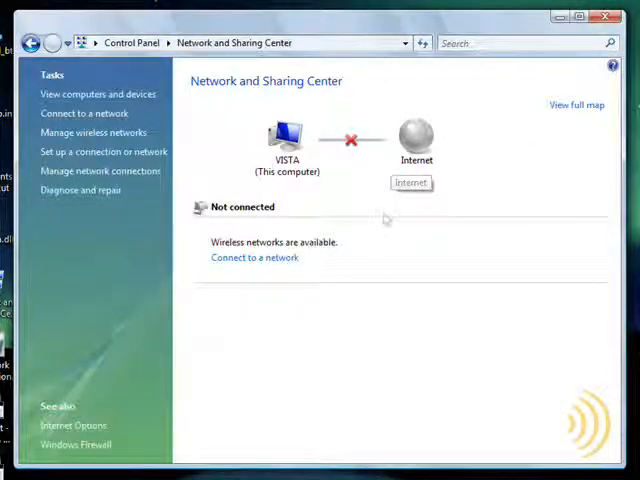
mouse_move(504, 200)
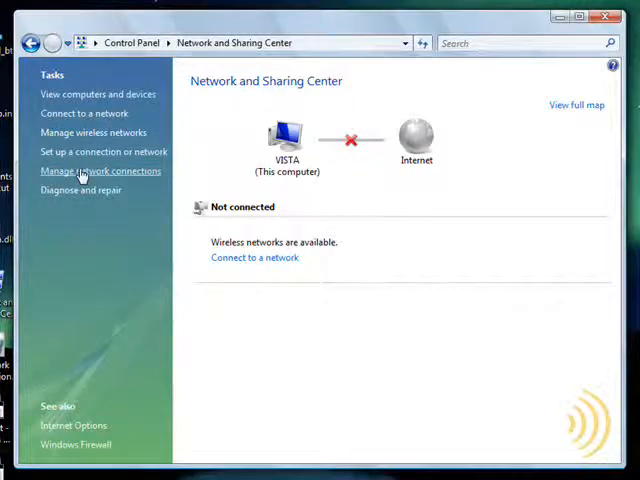
- Show the network connections, inspect Wireless Network Connection's properties, and cancel without changes
left_click(100, 170)
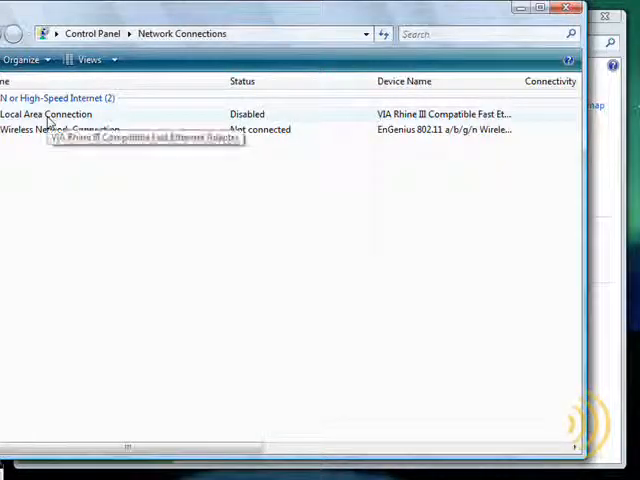
left_click(44, 114)
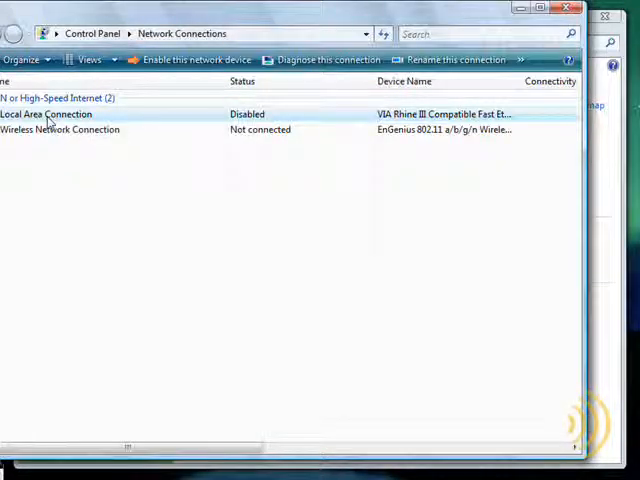
right_click(60, 128)
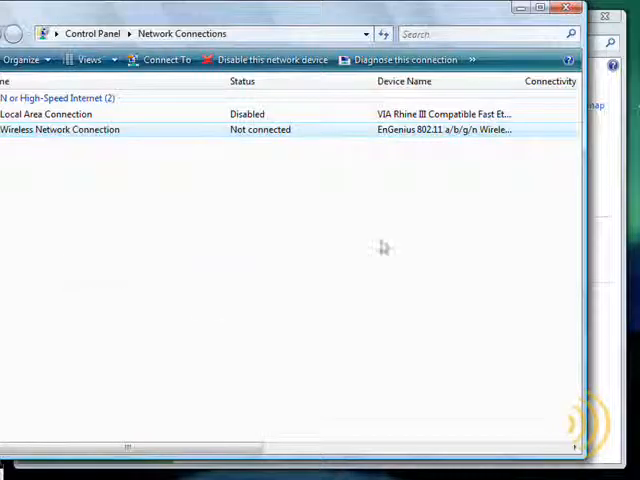
double_click(60, 130)
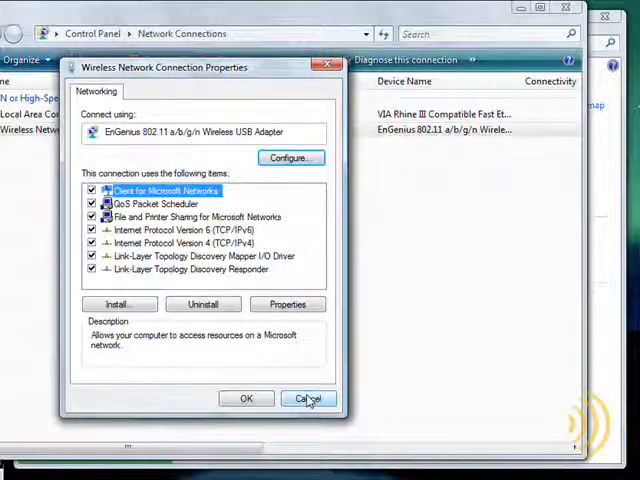
left_click(306, 398)
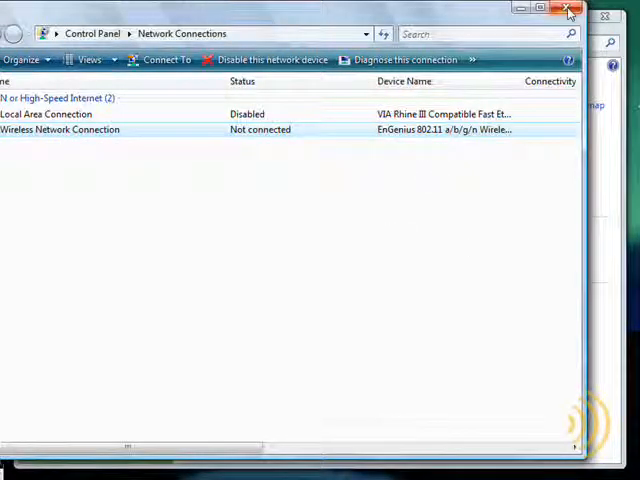
mouse_move(568, 12)
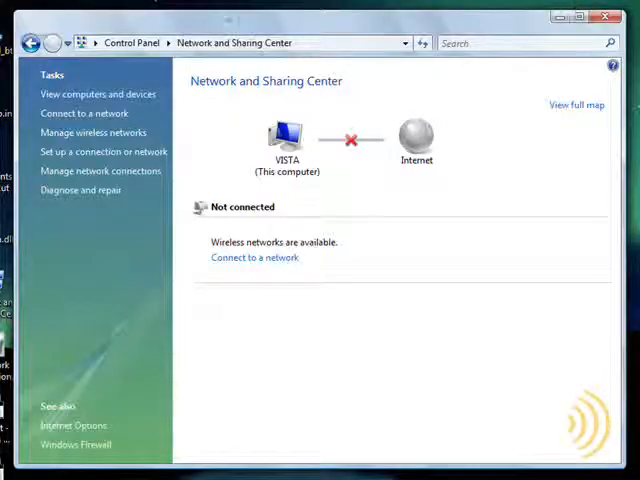
mouse_move(398, 104)
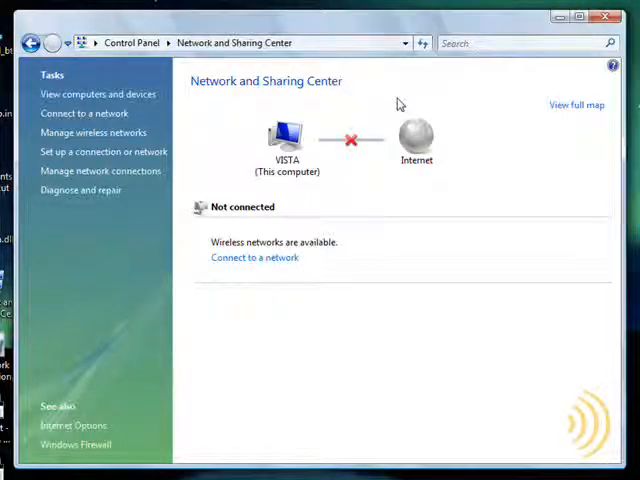
mouse_move(508, 184)
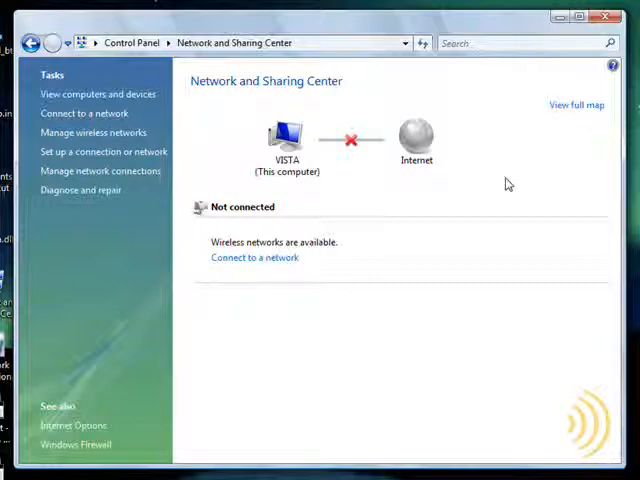
mouse_move(462, 302)
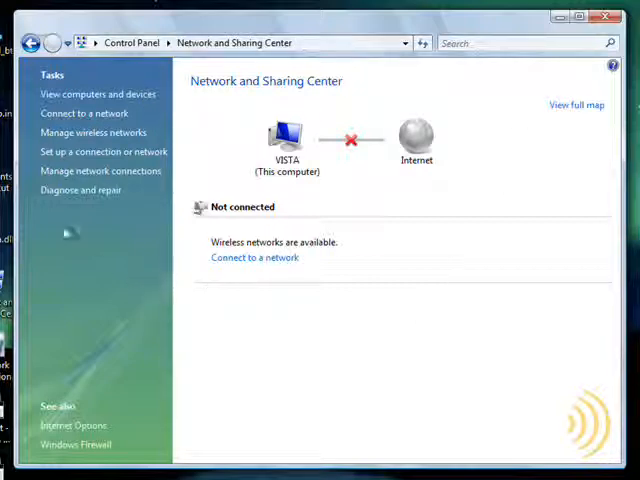
- Go to Manage wireless networks, which lists no saved networks
left_click(92, 132)
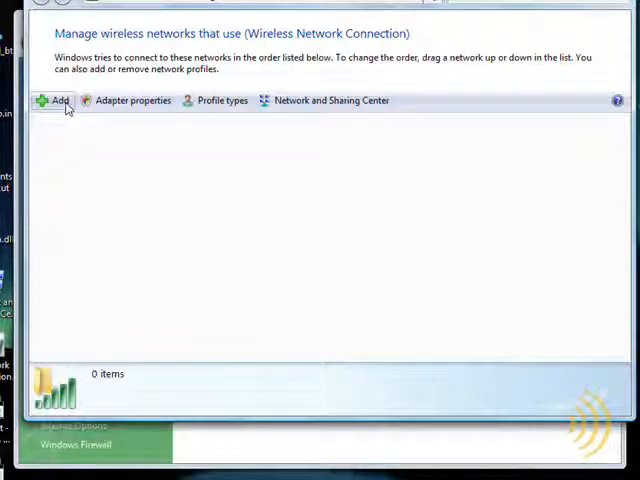
left_click(56, 100)
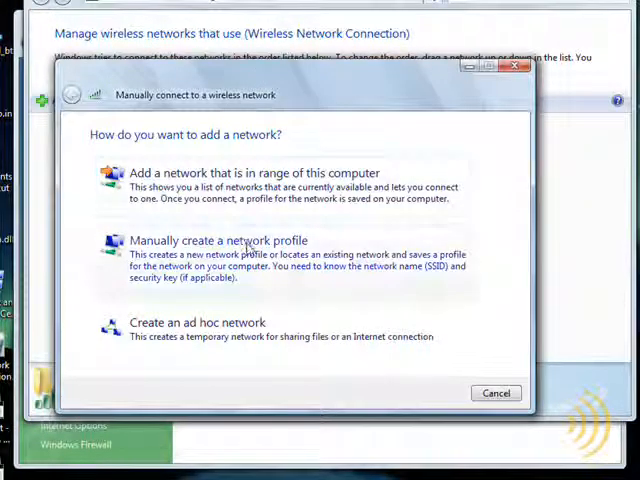
left_click(220, 240)
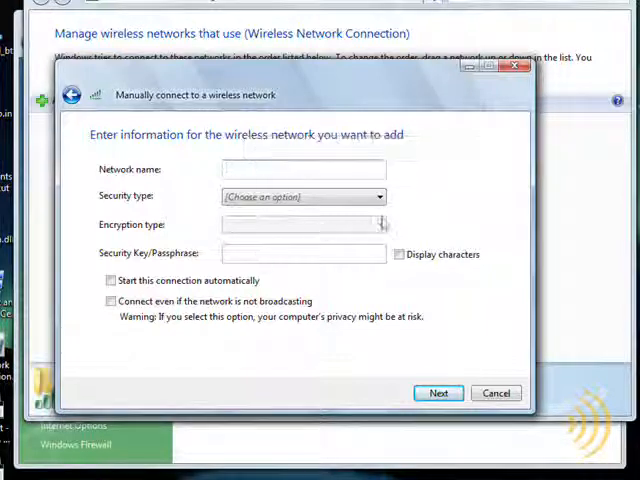
left_click(378, 196)
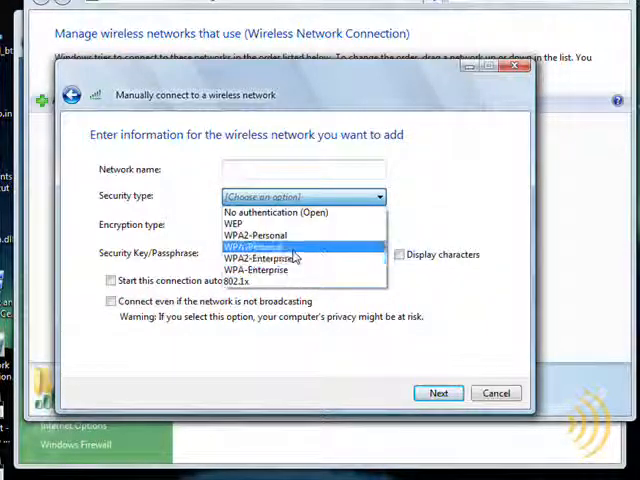
left_click(256, 234)
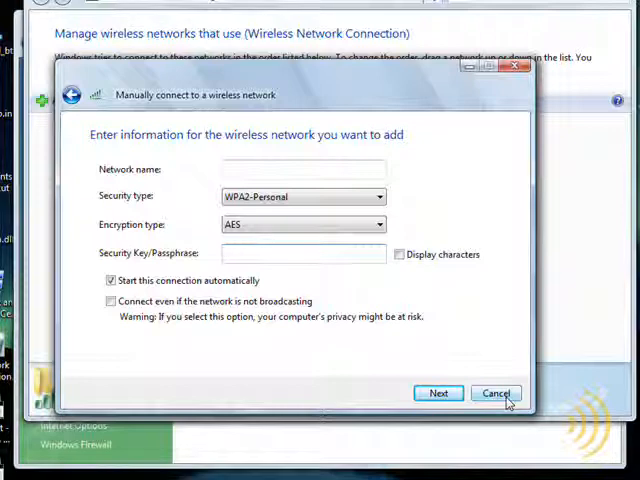
left_click(304, 252)
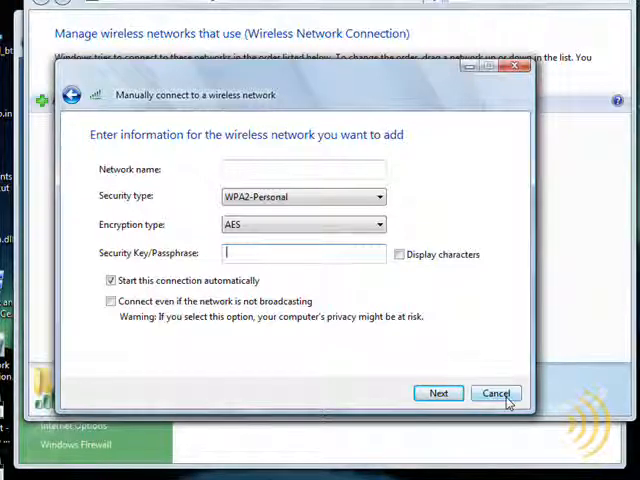
left_click(496, 392)
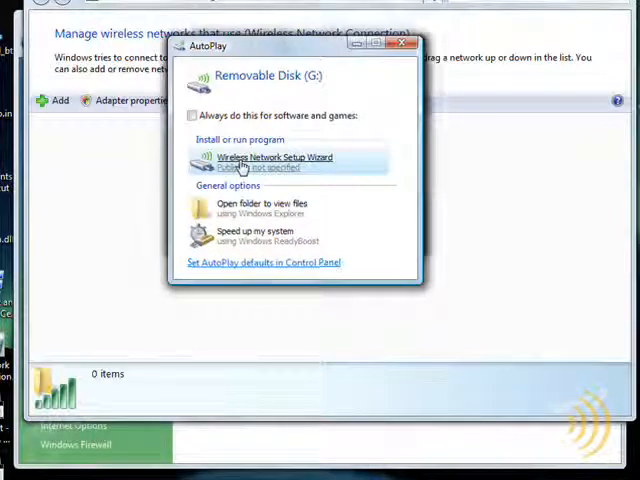
- Run the flash drive's Wireless Network Setup Wizard and confirm joining the Dingdong network
left_click(276, 156)
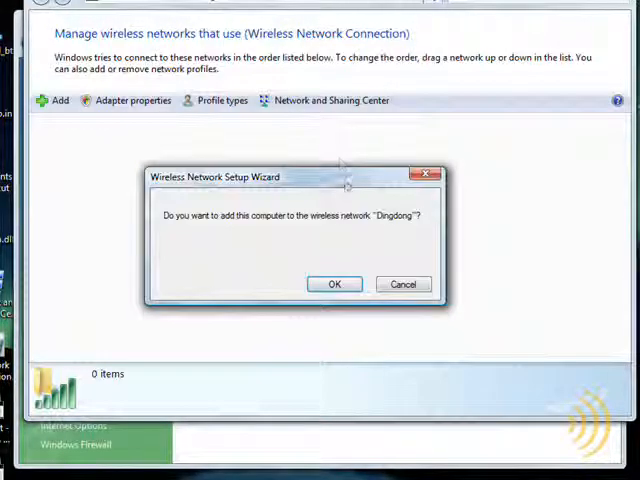
left_click_drag(296, 176, 296, 116)
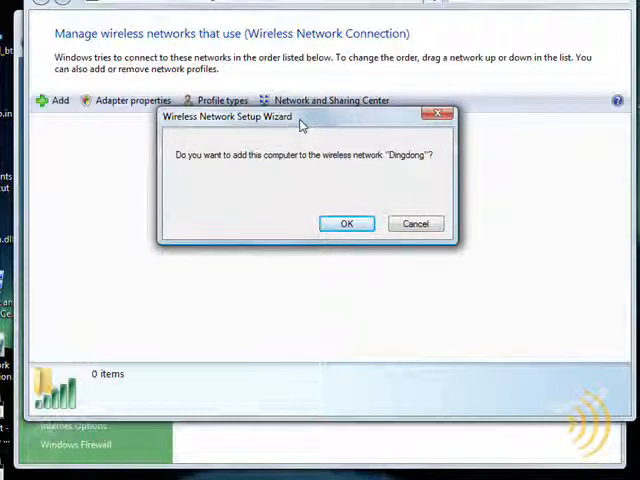
mouse_move(368, 130)
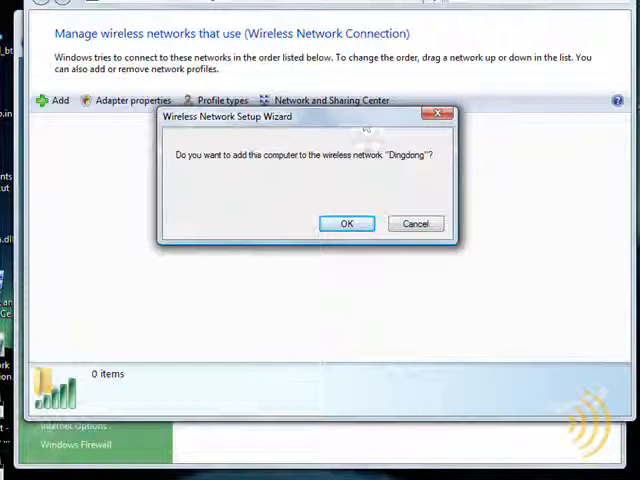
left_click(346, 224)
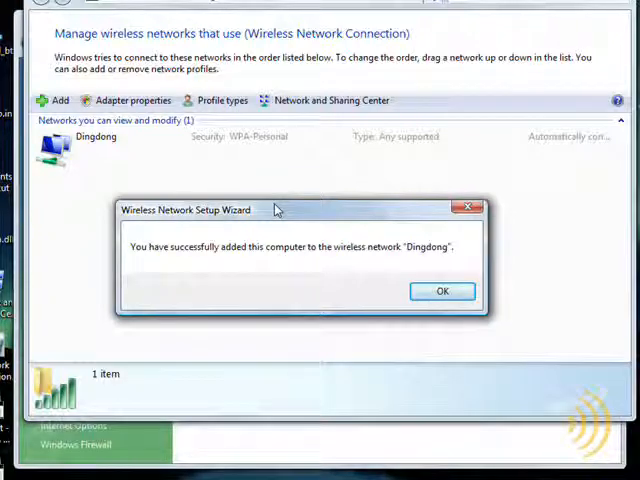
left_click(440, 292)
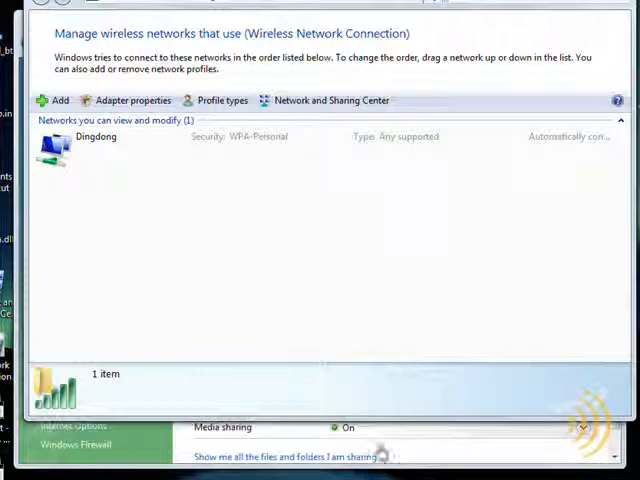
mouse_move(144, 444)
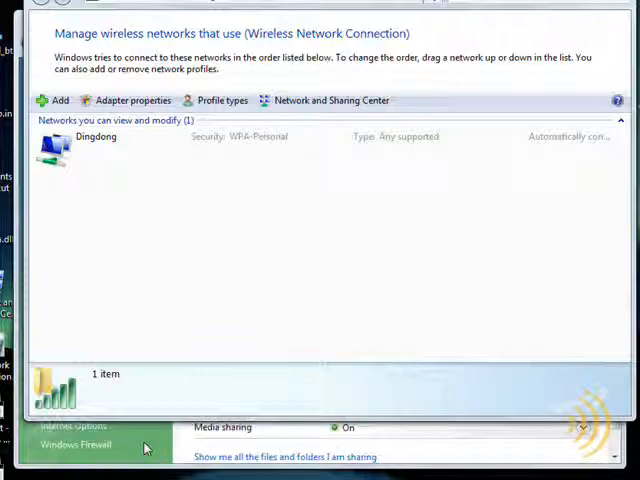
- Return to Network and Sharing Center and let the connection identify as Dingdong 2
left_click(332, 100)
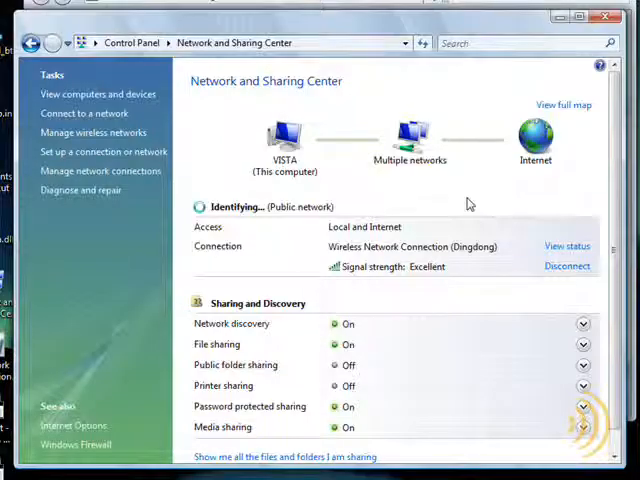
mouse_move(546, 192)
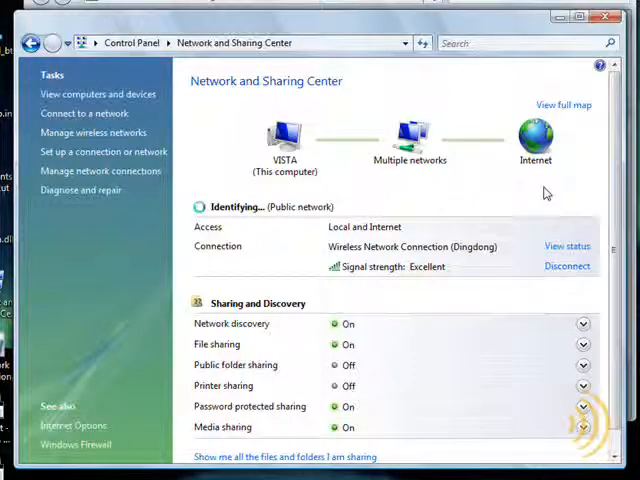
mouse_move(316, 128)
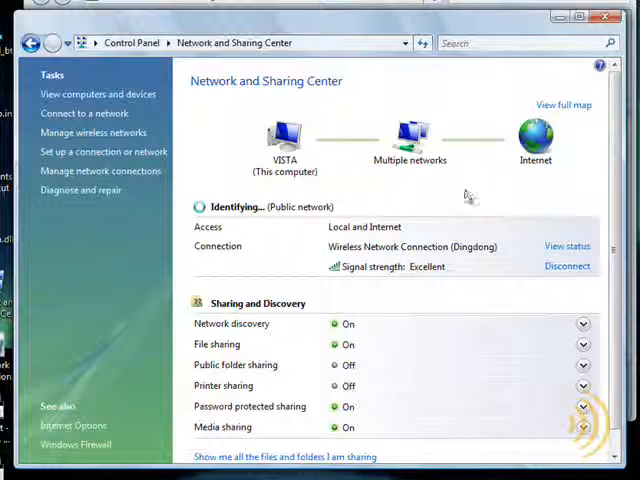
mouse_move(468, 196)
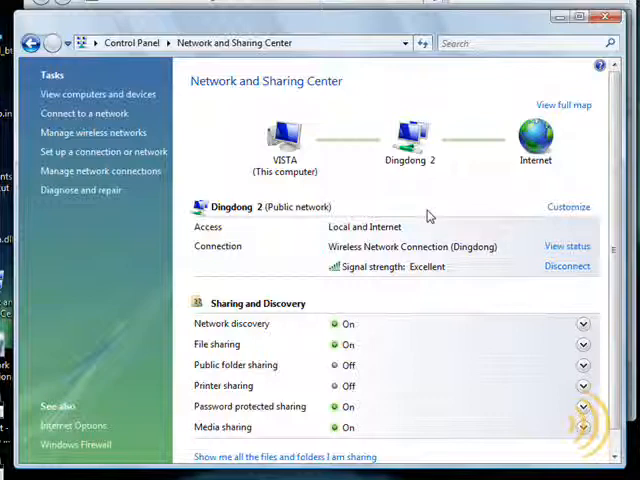
mouse_move(284, 220)
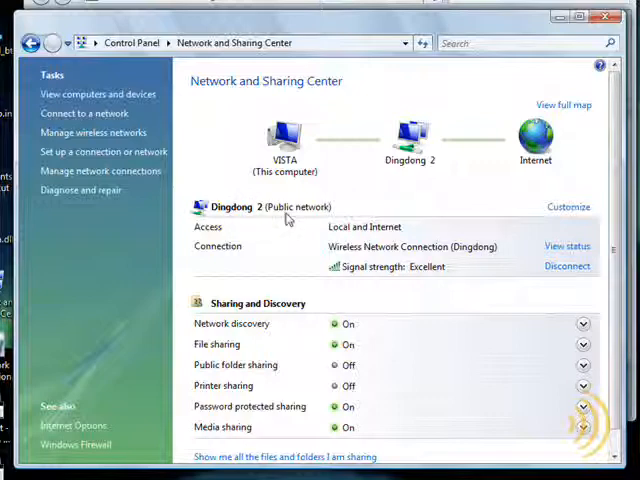
mouse_move(292, 212)
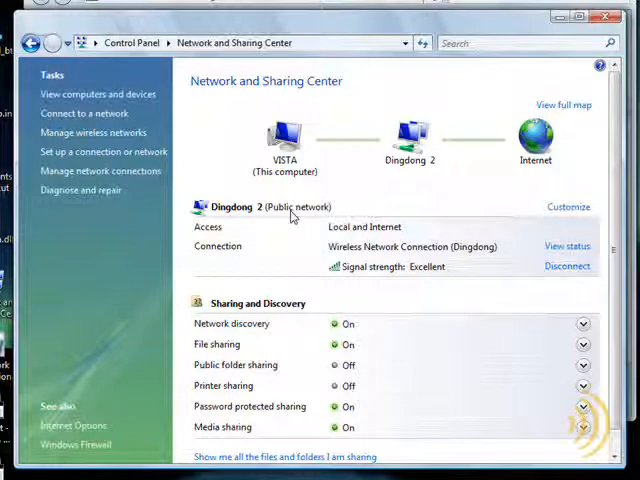
mouse_move(304, 216)
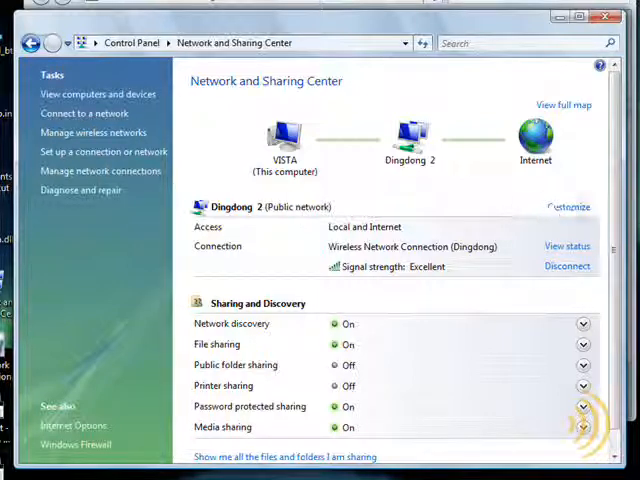
- Customize Dingdong 2 and set its network location to Private
left_click(568, 208)
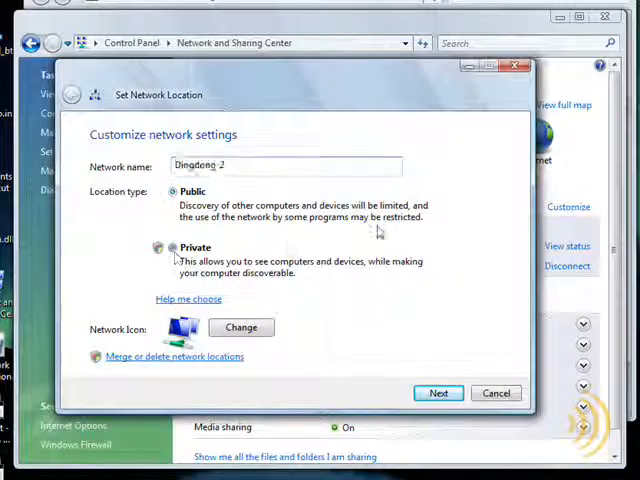
left_click(172, 246)
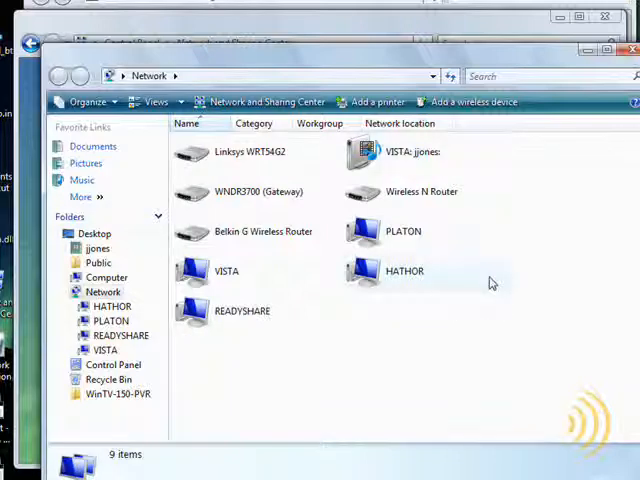
mouse_move(430, 196)
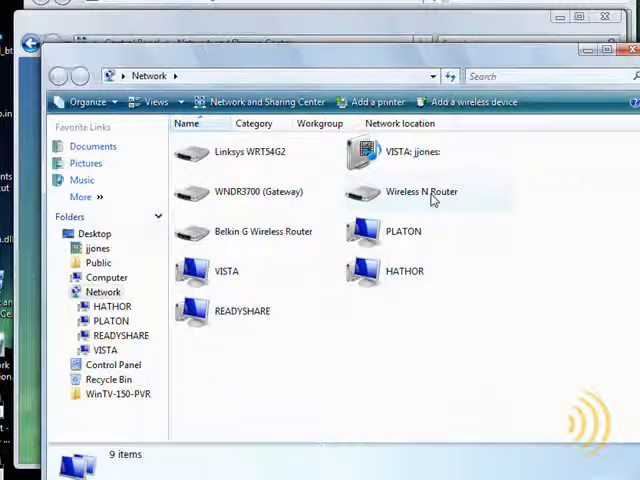
mouse_move(410, 236)
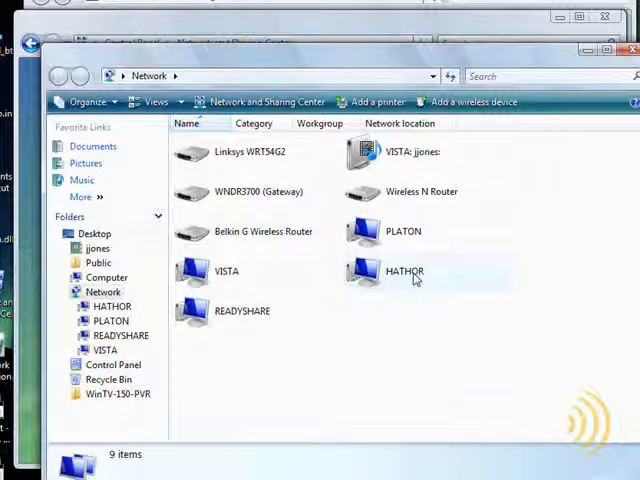
- Browse HATHOR's shared folder and printers, then return to the Network view
double_click(404, 272)
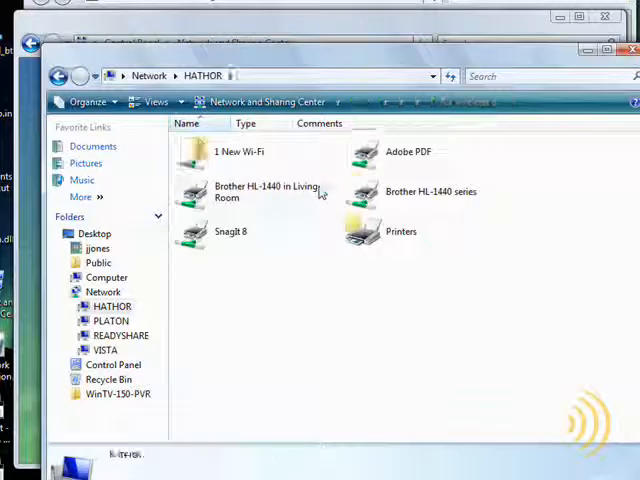
double_click(236, 152)
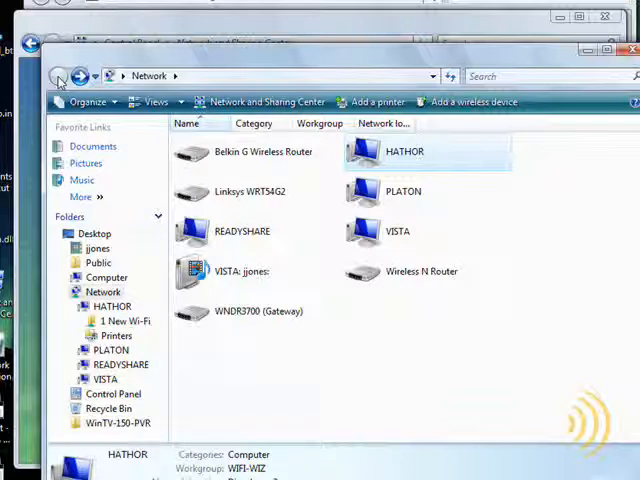
left_click(264, 100)
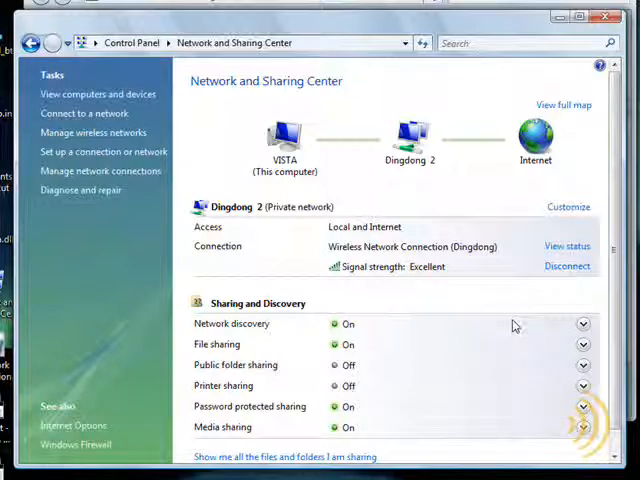
mouse_move(512, 324)
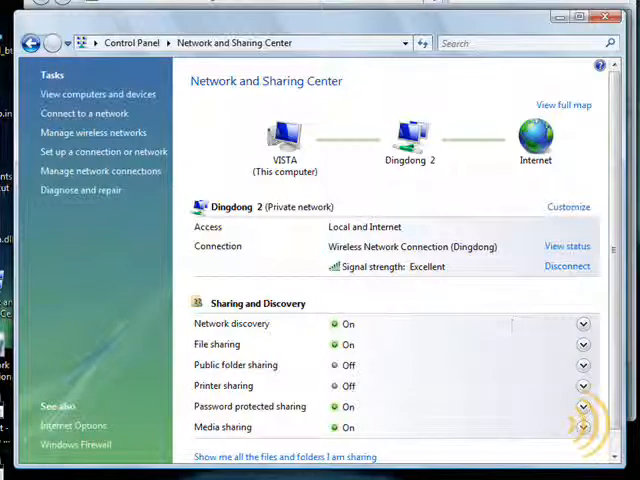
mouse_move(368, 28)
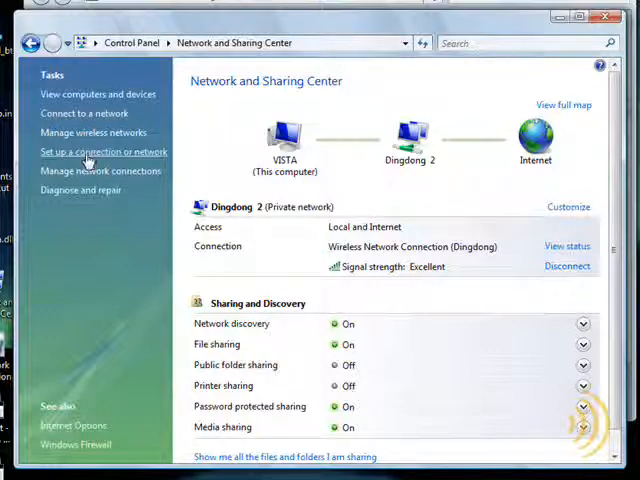
left_click(102, 152)
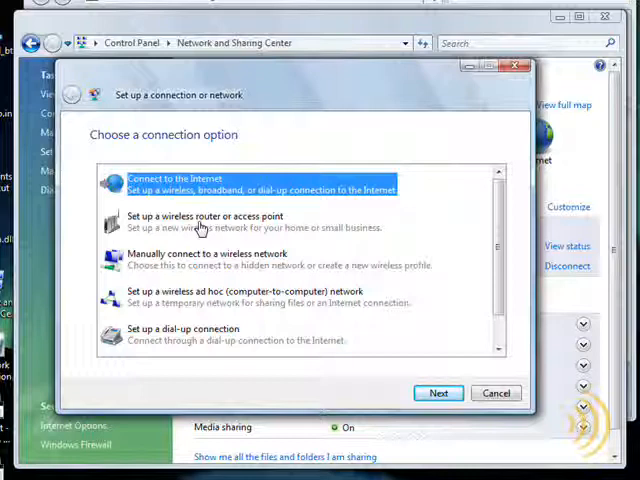
left_click(250, 220)
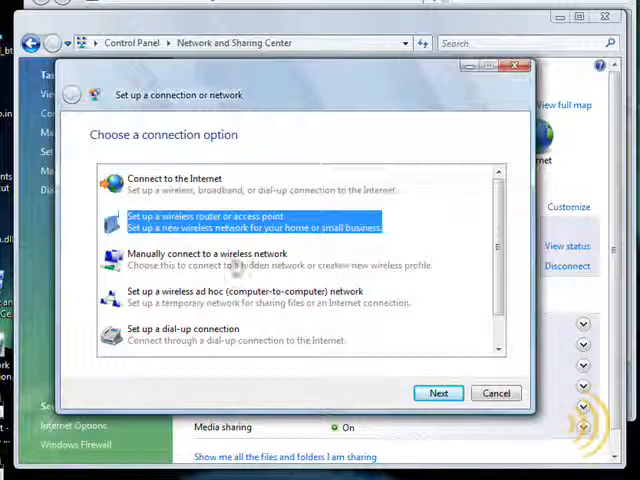
left_click(208, 260)
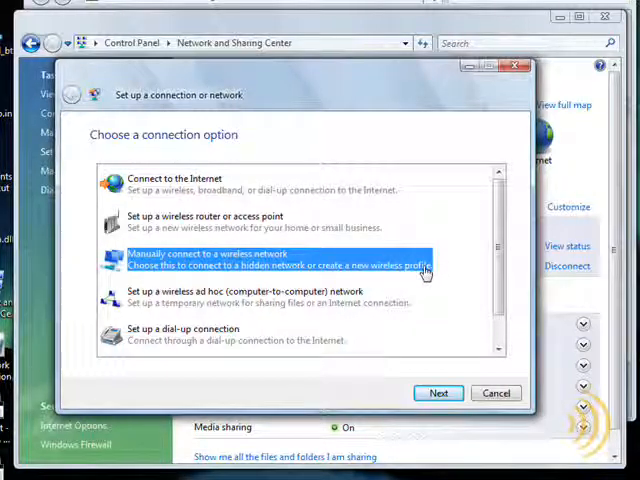
mouse_move(150, 262)
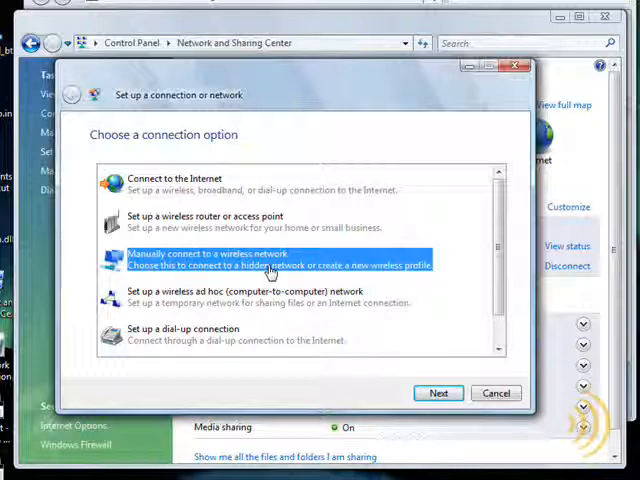
mouse_move(310, 272)
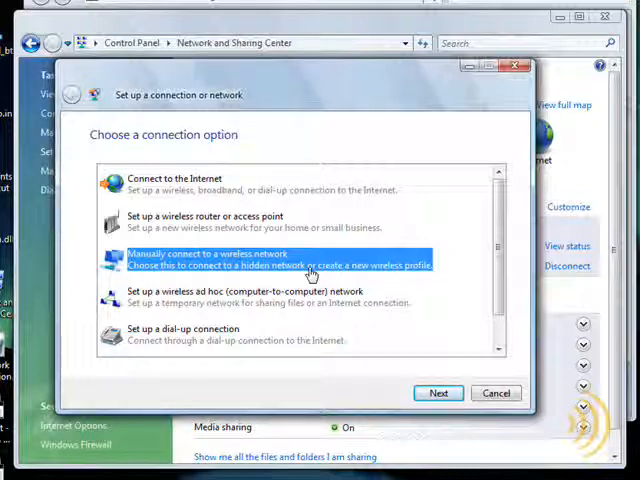
mouse_move(190, 262)
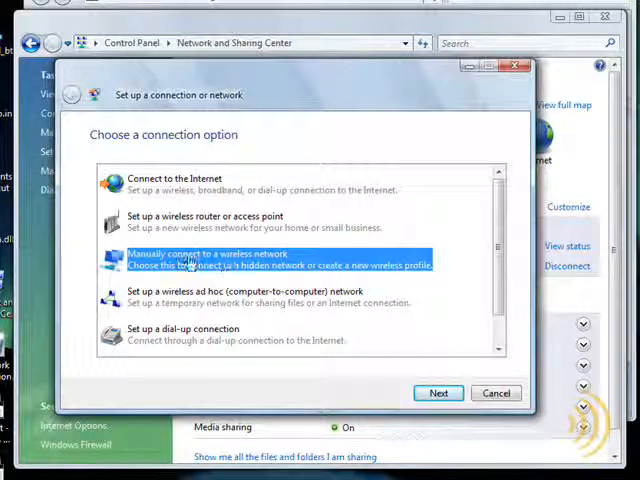
left_click(438, 392)
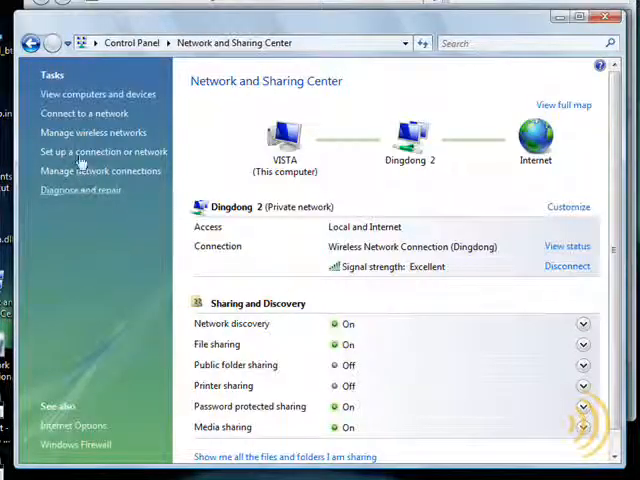
mouse_move(184, 284)
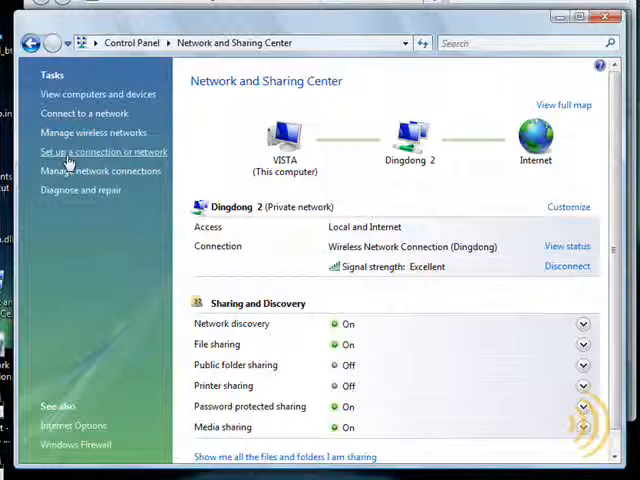
- Start Set up a connection or network and choose the wireless router or access point option
left_click(102, 152)
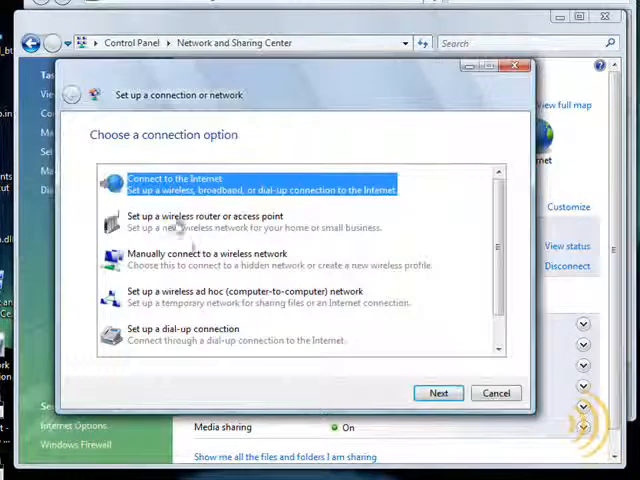
left_click(250, 220)
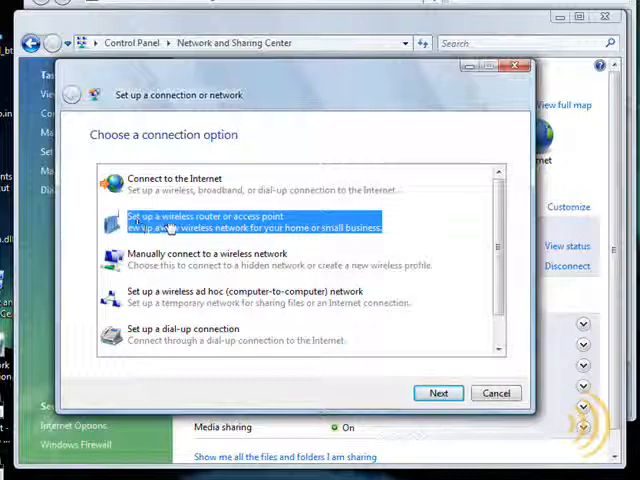
mouse_move(430, 384)
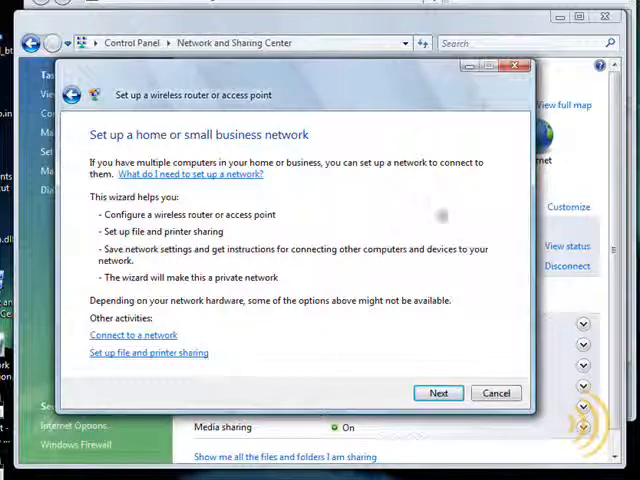
mouse_move(428, 216)
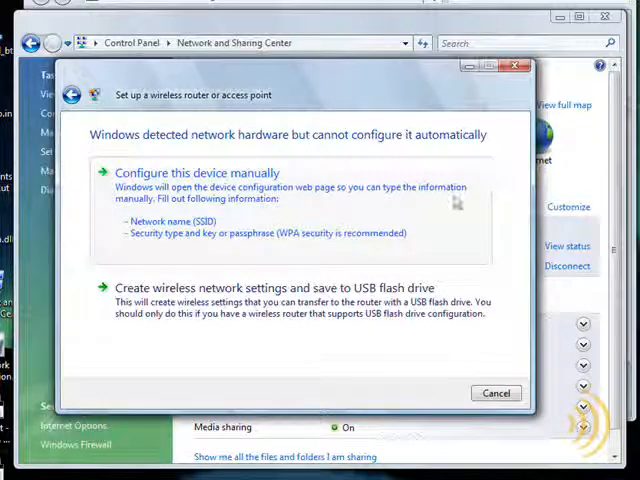
mouse_move(300, 204)
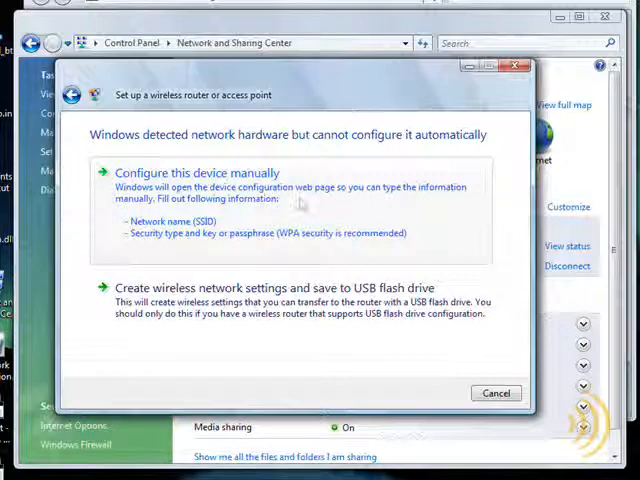
mouse_move(304, 204)
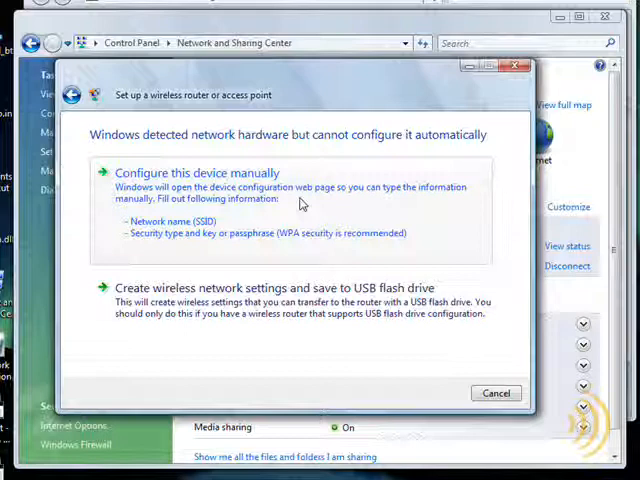
mouse_move(242, 216)
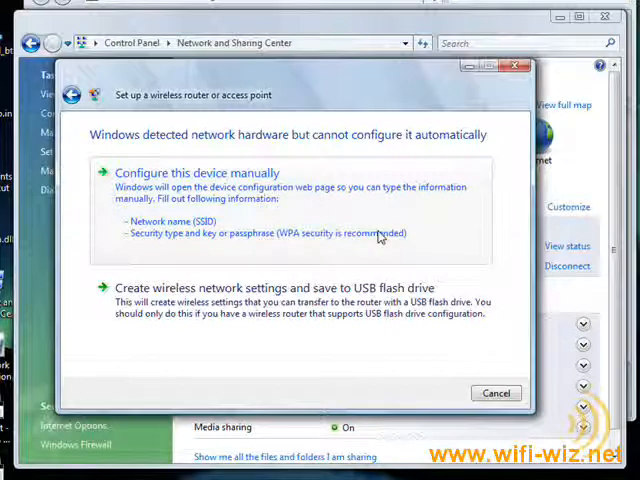
mouse_move(320, 222)
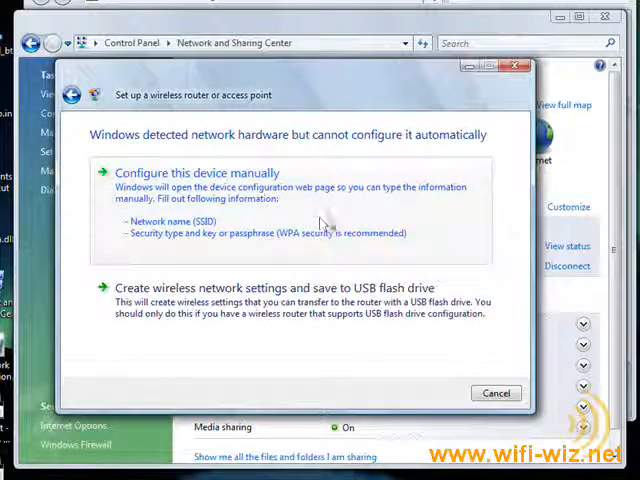
mouse_move(342, 212)
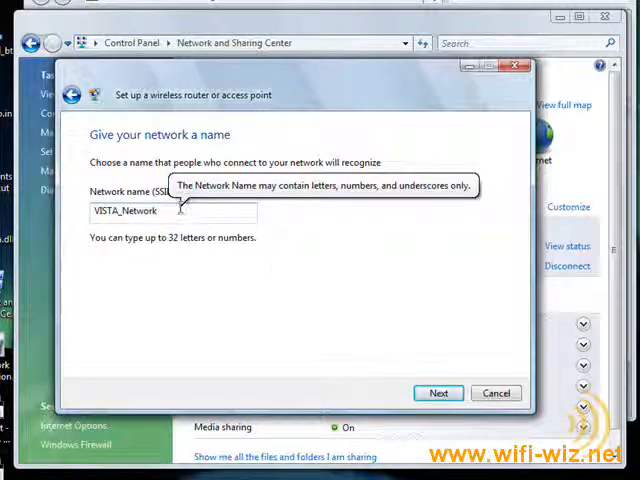
- Replace the default SSID, first with Dingdong then Dingaling, and continue to the passphrase step
triple_click(170, 212)
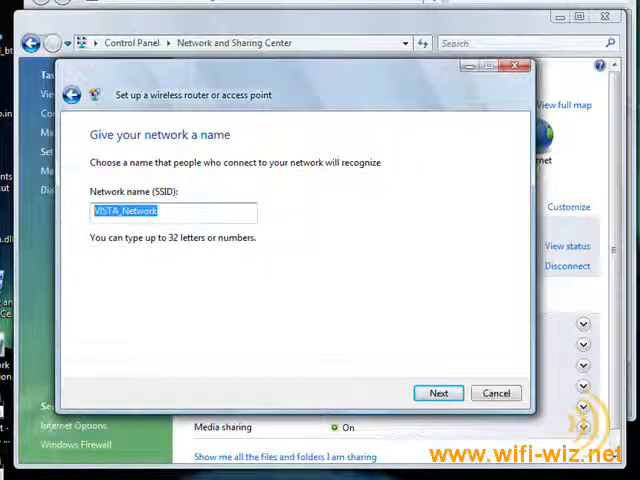
type("Dingdong")
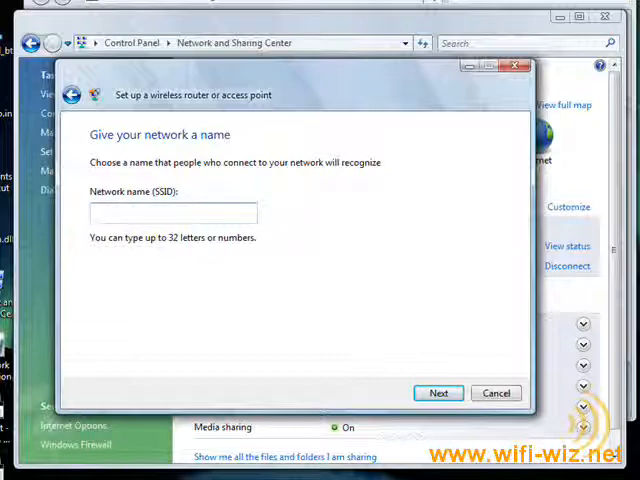
left_click(172, 212)
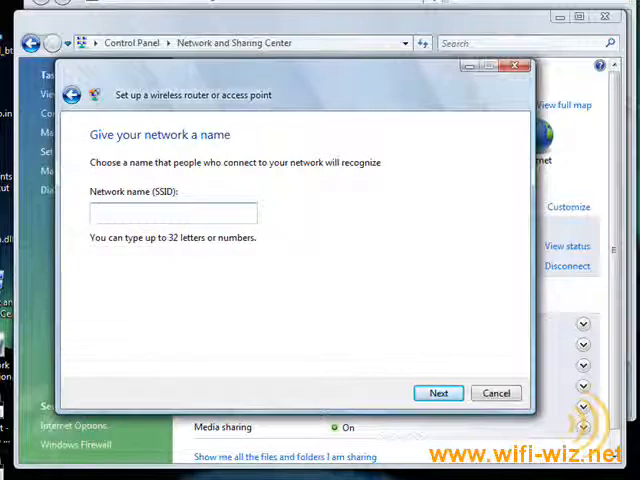
type("Dingal")
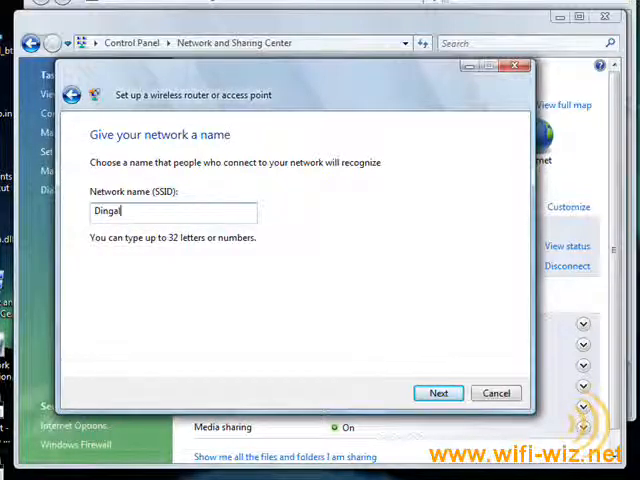
type("ing")
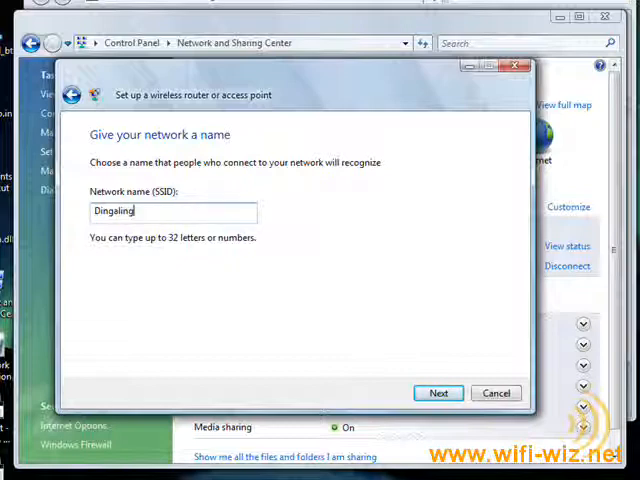
left_click(438, 392)
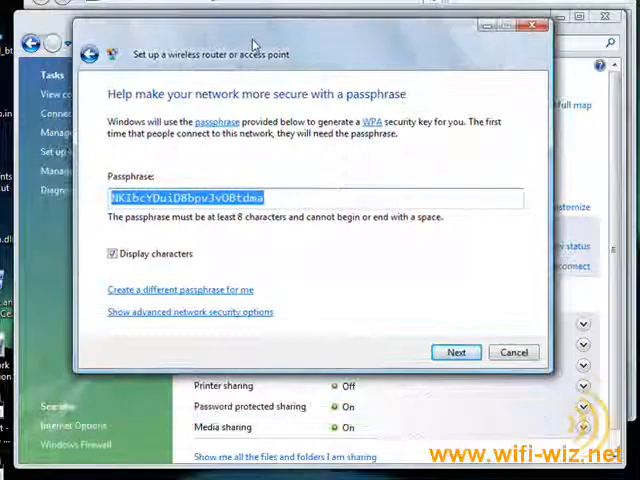
mouse_move(360, 160)
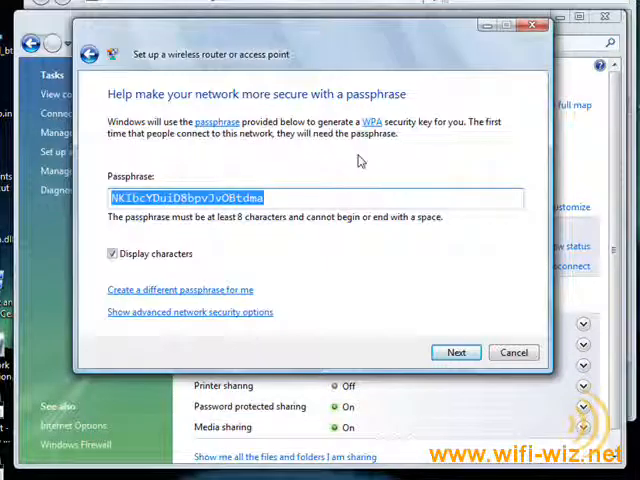
- Generate a different passphrase and set the security method to WPA2-Personal in advanced options
left_click(264, 198)
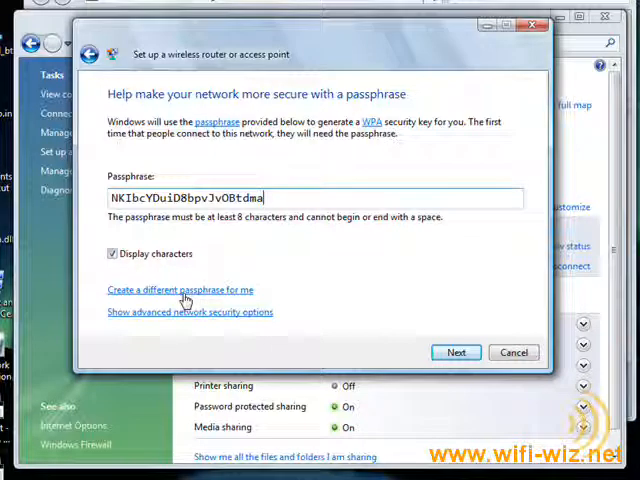
left_click(180, 288)
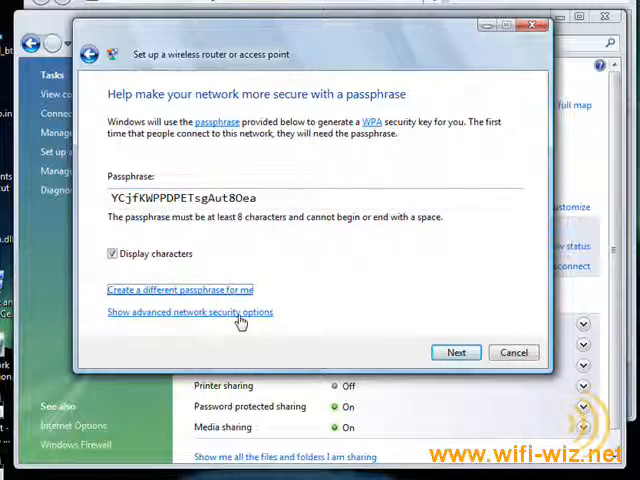
left_click(190, 312)
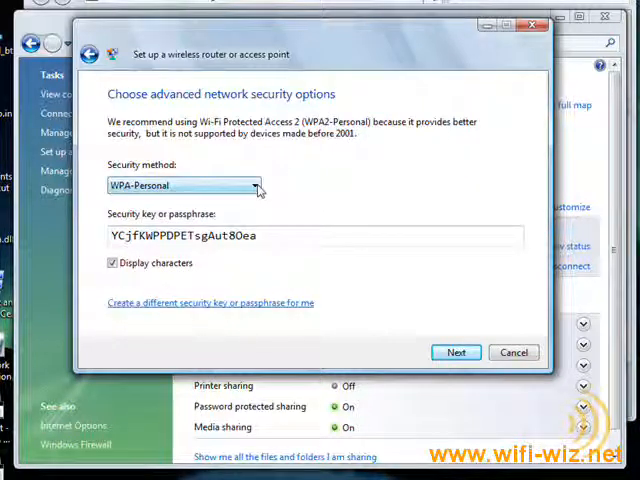
left_click(256, 184)
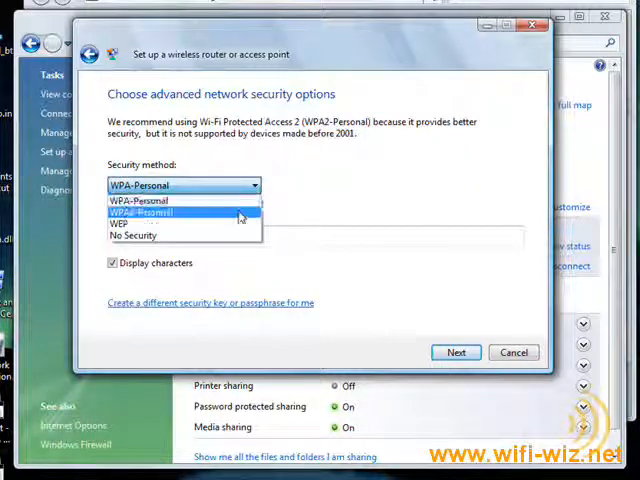
left_click(140, 212)
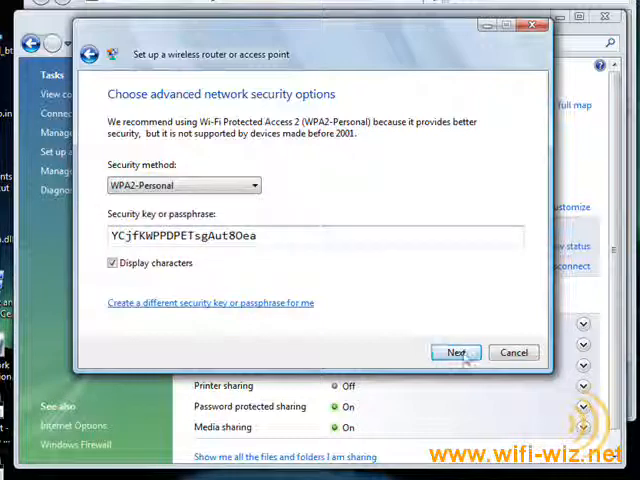
- Continue past security settings, keeping the current custom file and printer sharing settings
left_click(456, 352)
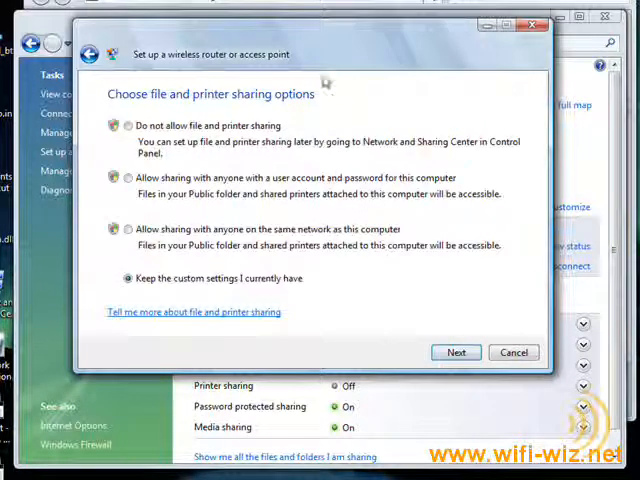
mouse_move(432, 120)
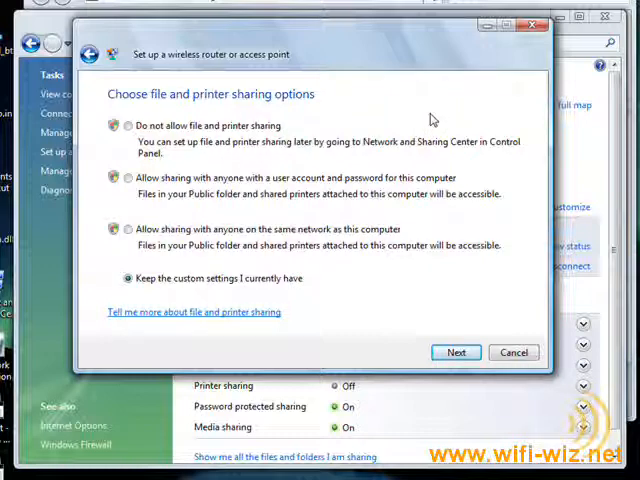
mouse_move(478, 212)
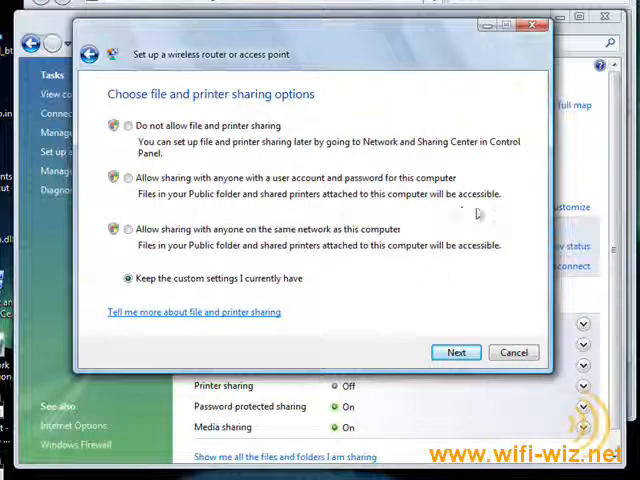
mouse_move(472, 186)
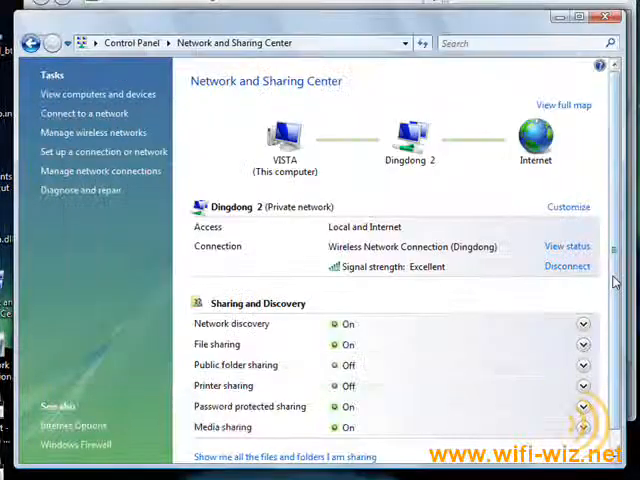
scroll("down", 3)
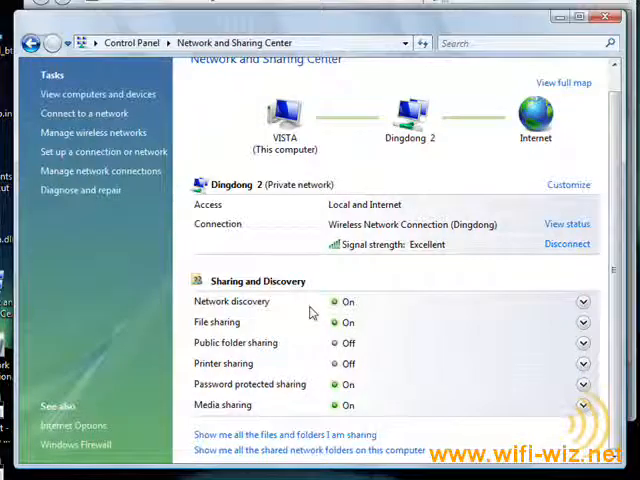
mouse_move(284, 372)
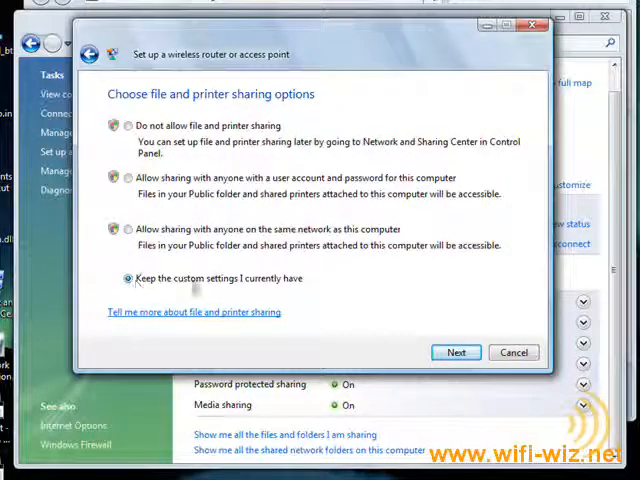
mouse_move(344, 276)
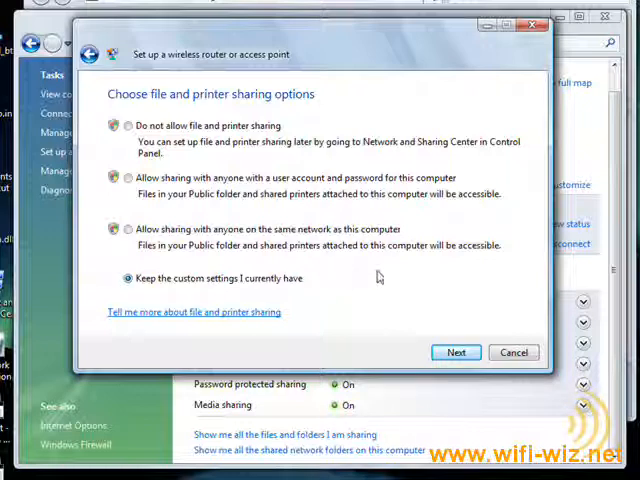
left_click(456, 352)
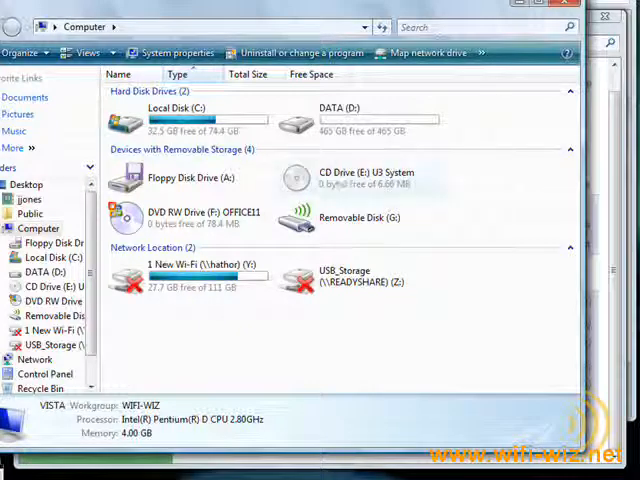
- Save the network settings to flash drive G:\ and close the finished wizard
left_click(360, 216)
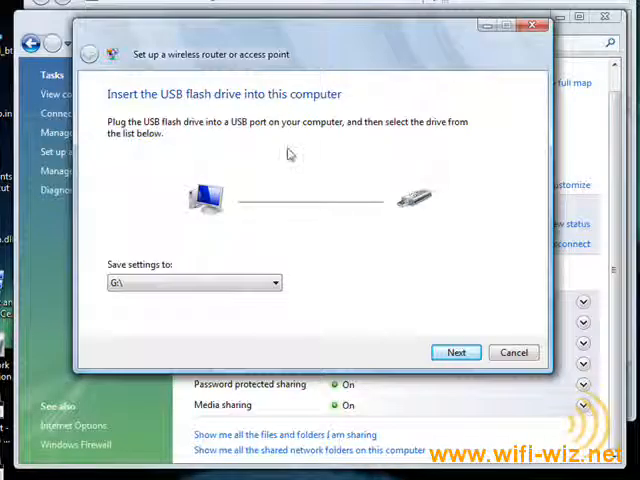
left_click(456, 352)
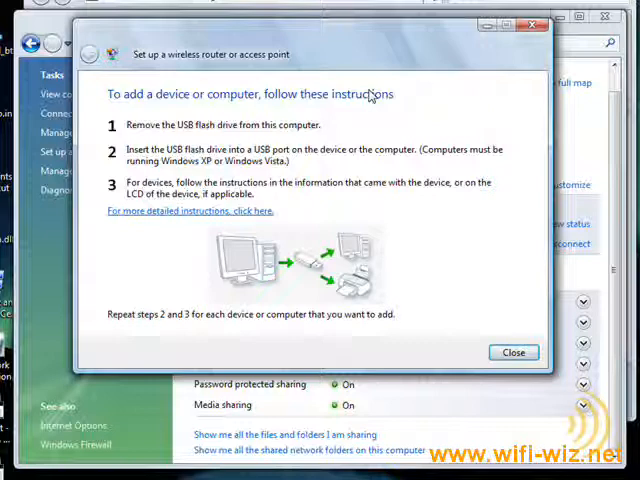
mouse_move(496, 268)
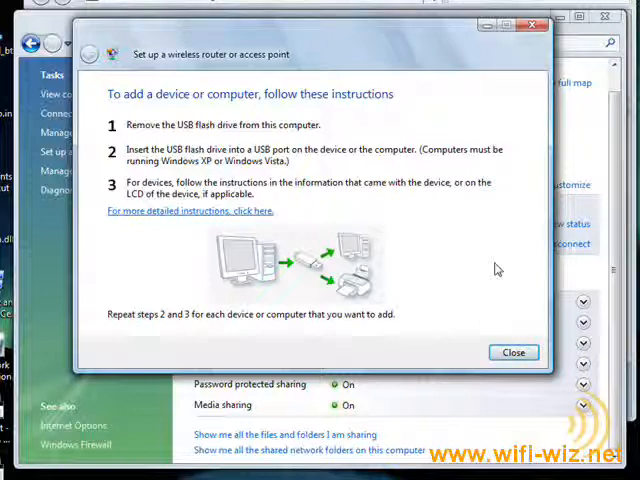
mouse_move(504, 264)
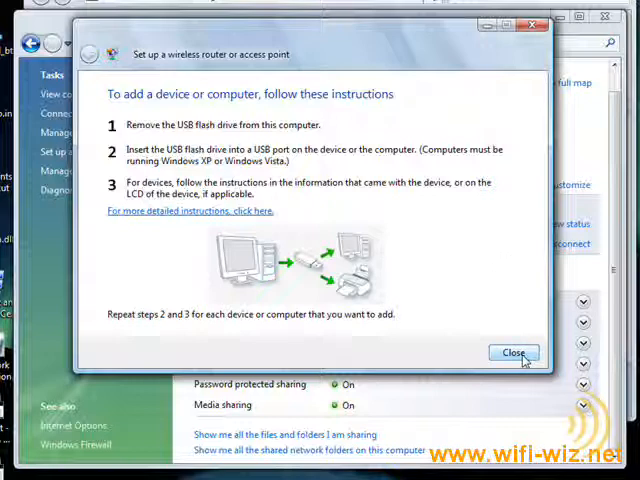
left_click(512, 352)
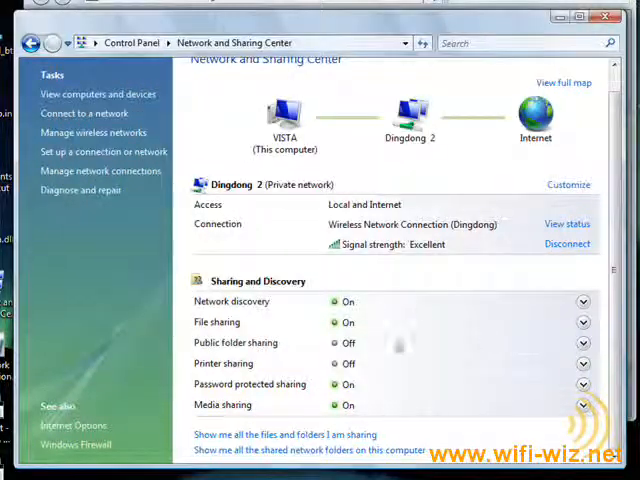